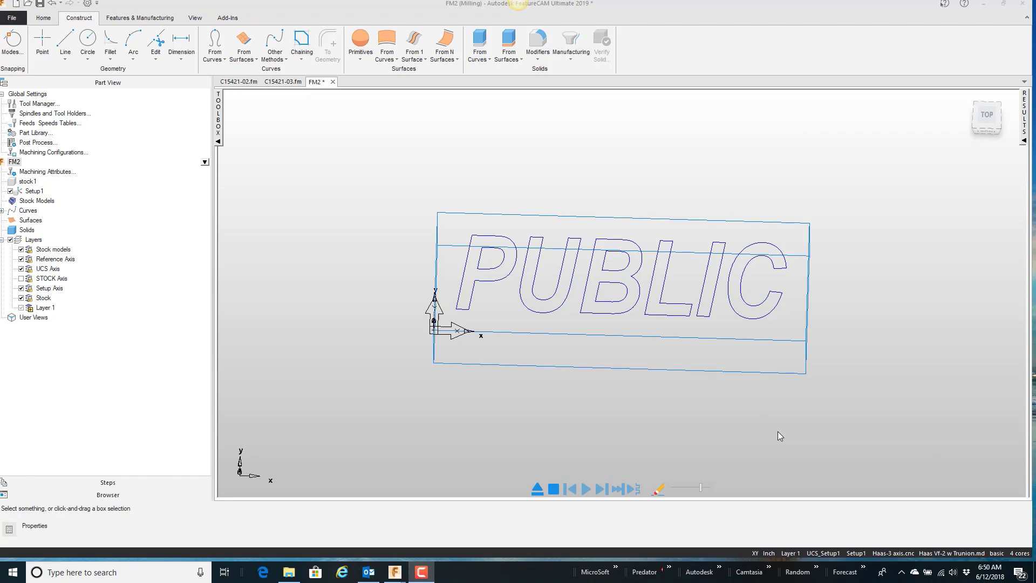
mouse_move(608, 322)
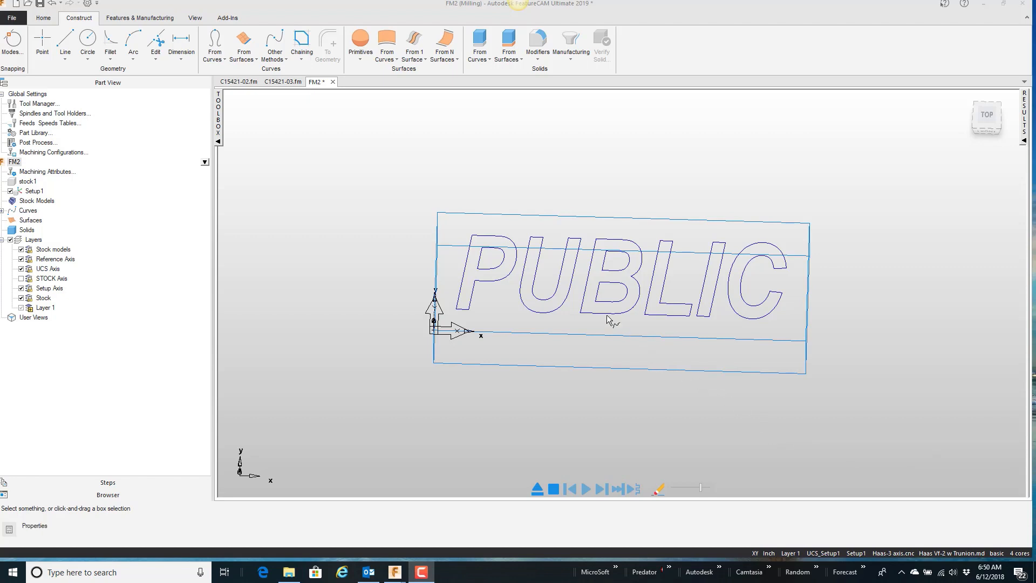
Step: Select the PUBLIC font text curve in the graphics window
left_click(607, 277)
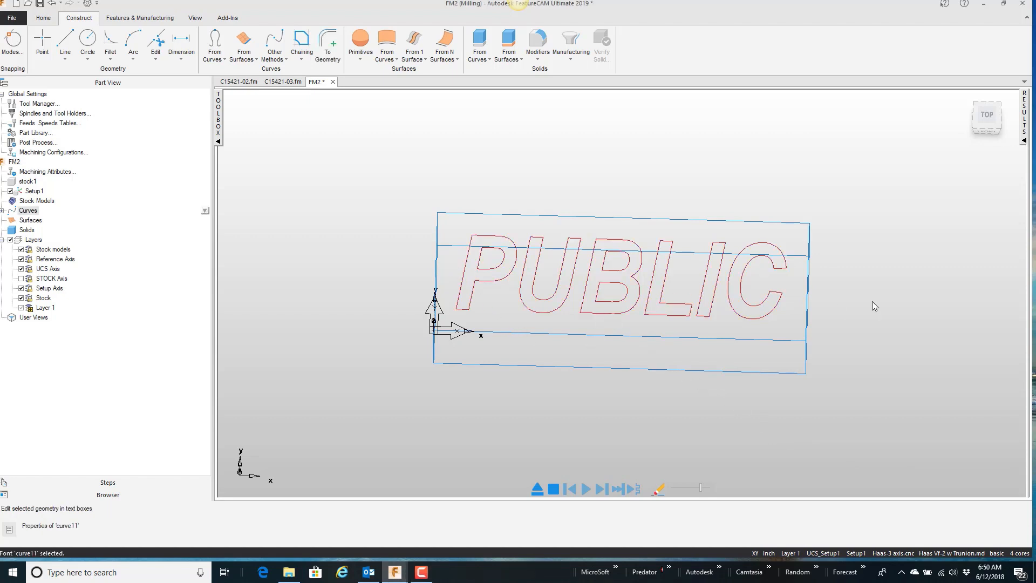
mouse_move(868, 328)
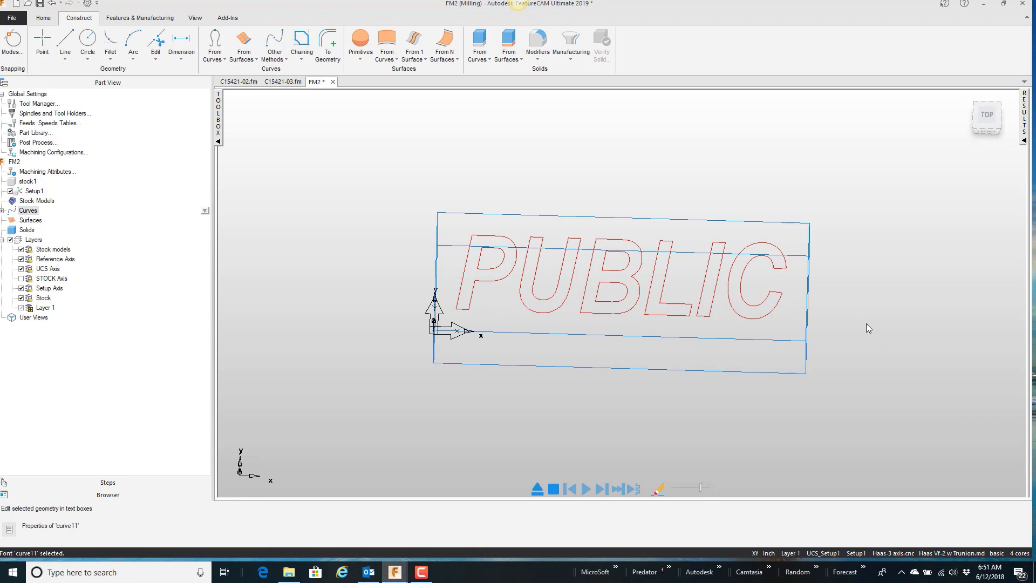
mouse_move(407, 206)
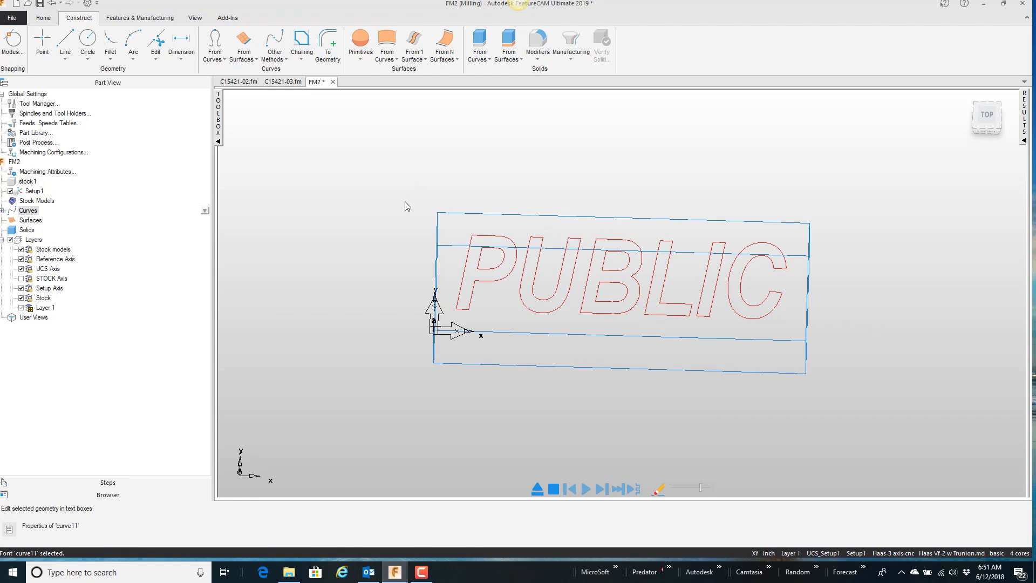
mouse_move(397, 200)
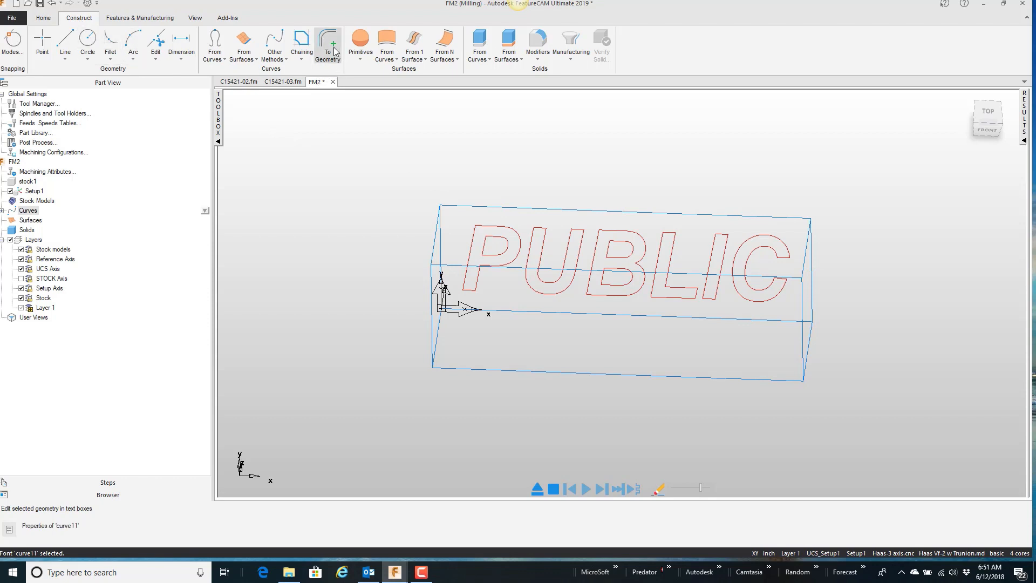
mouse_move(327, 45)
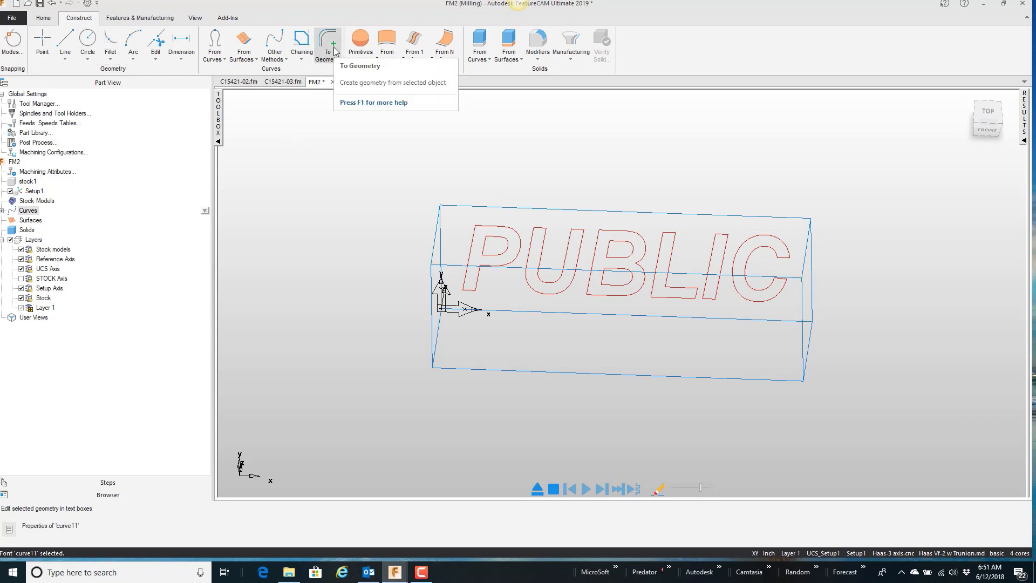
Step: Explode the PUBLIC font into geometry, yielding 36 lines and 146 arcs
left_click(328, 43)
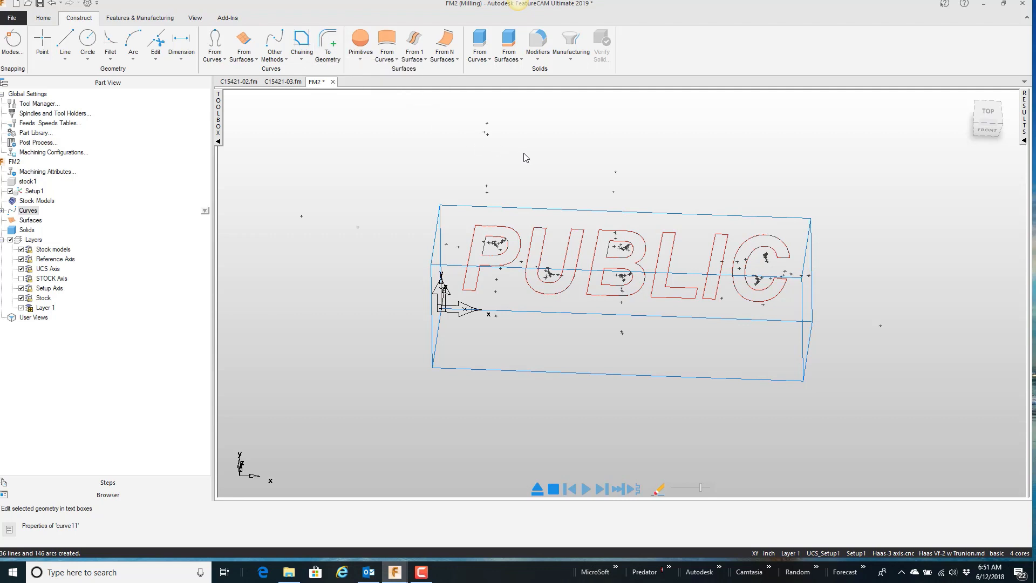
mouse_move(623, 269)
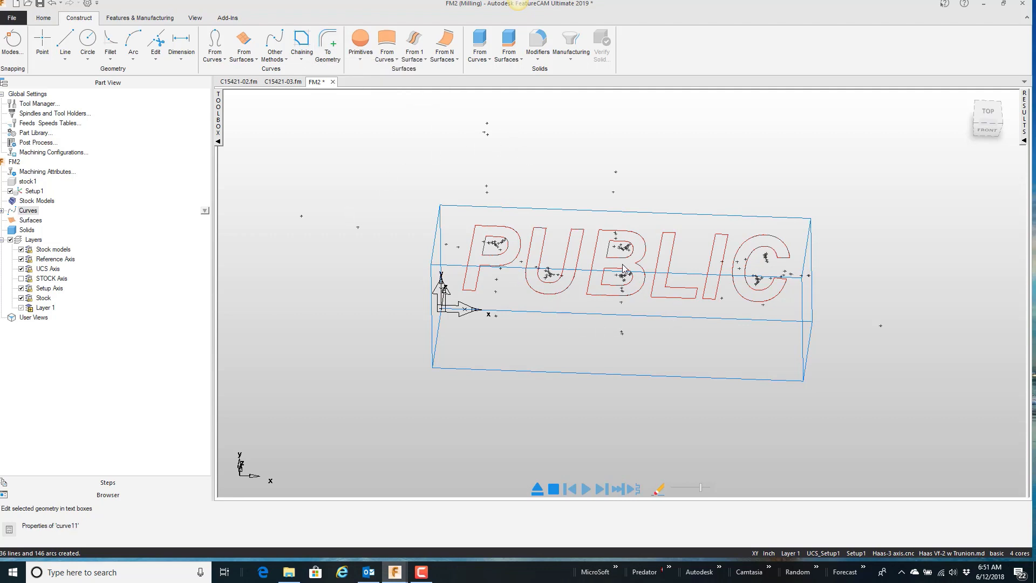
mouse_move(644, 264)
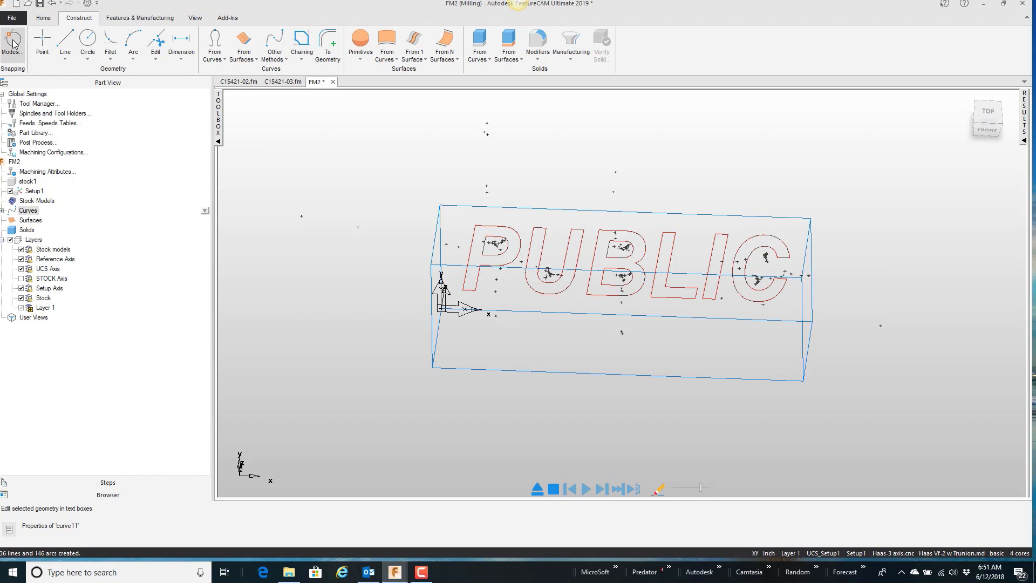
Step: Review the Snap Modes settings and confirm them, clearing the stray snap markers
left_click(11, 43)
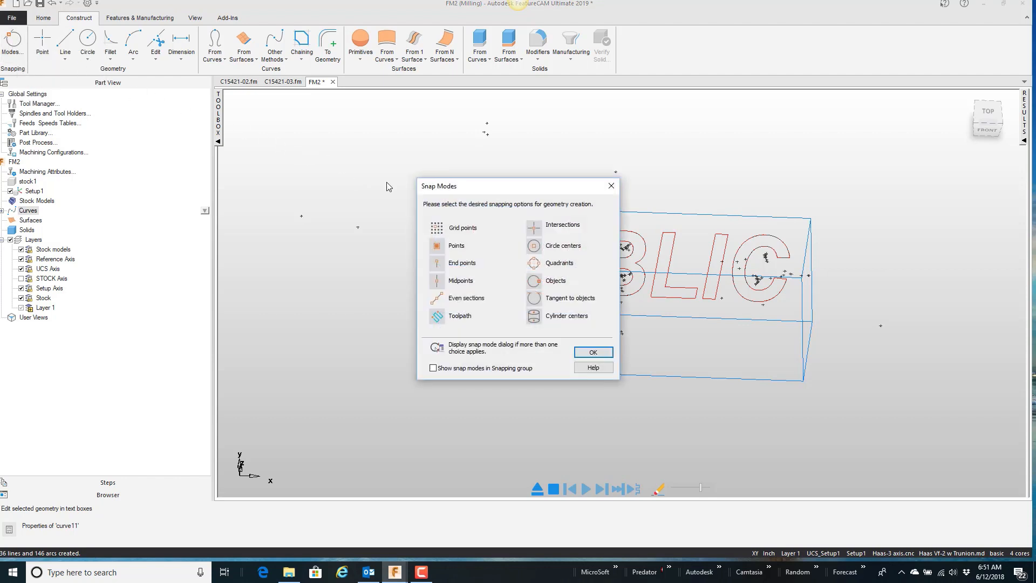
mouse_move(534, 245)
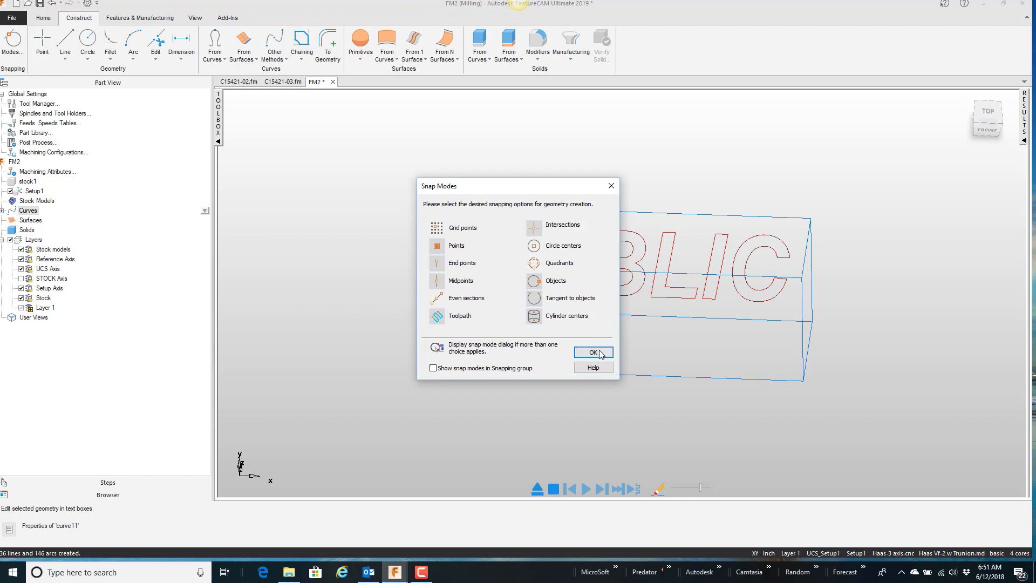
left_click(593, 352)
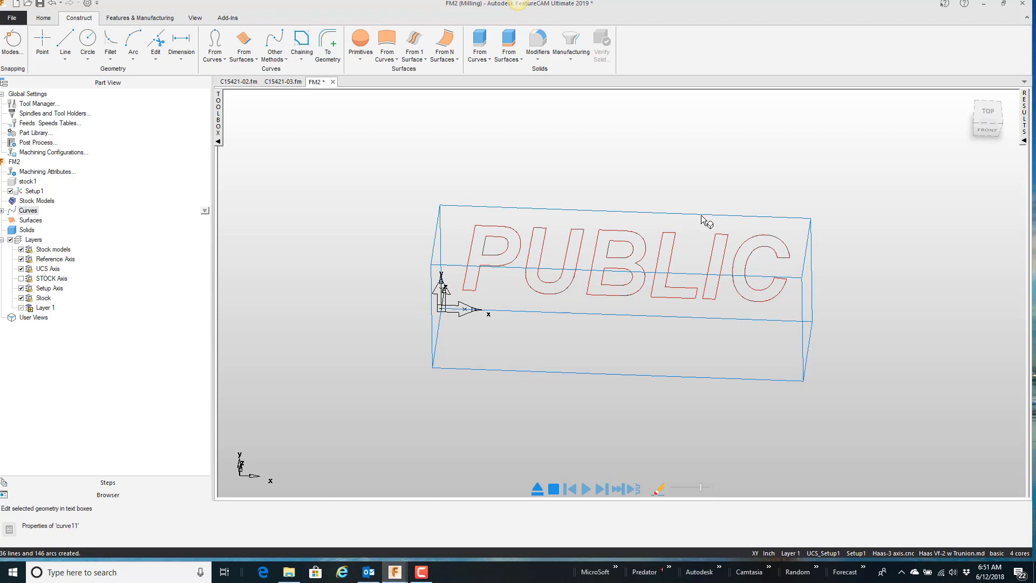
mouse_move(573, 259)
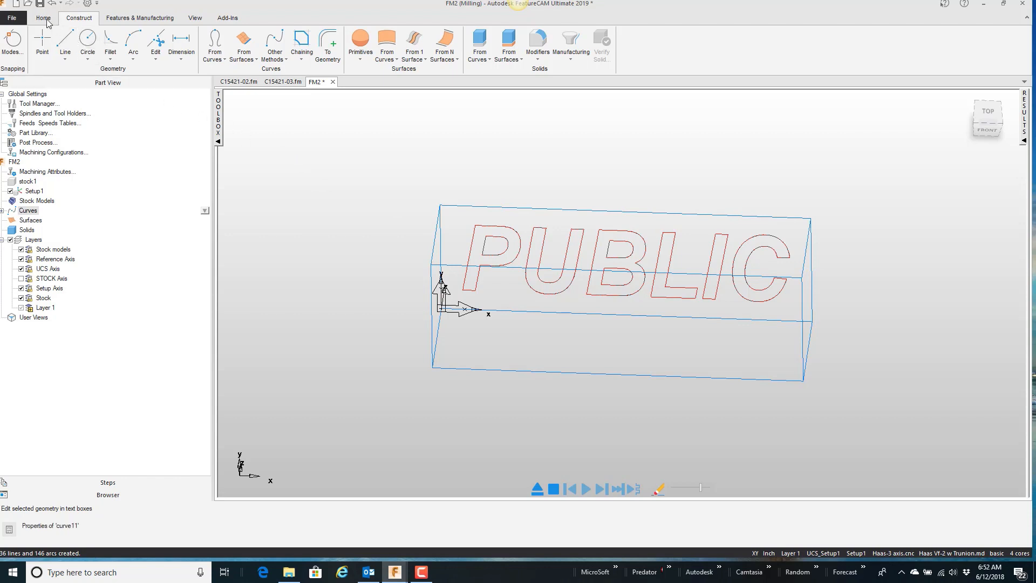
Step: Delete the original PUBLIC font object and view the remaining outlines from the top
left_click(42, 18)
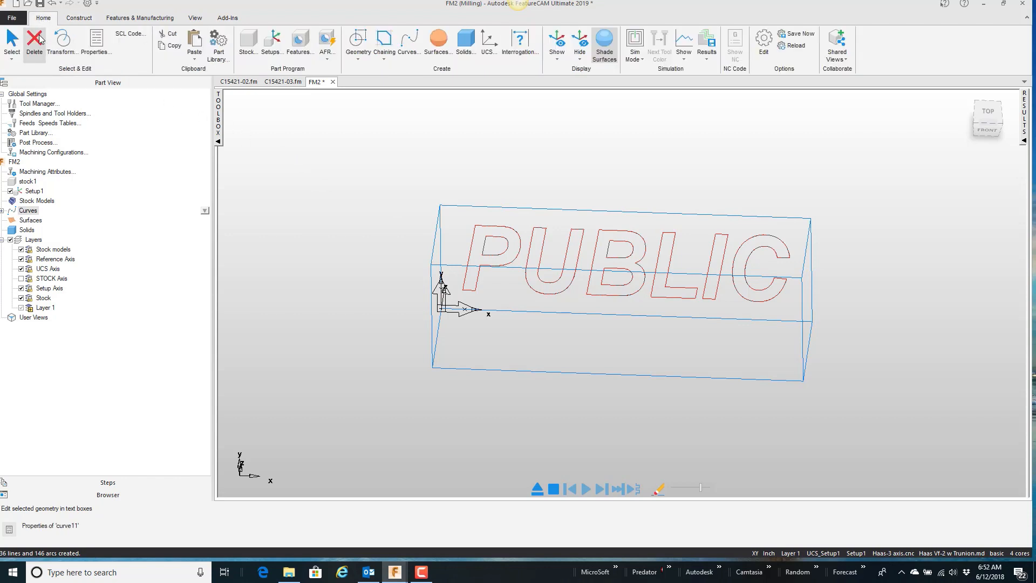
left_click(35, 43)
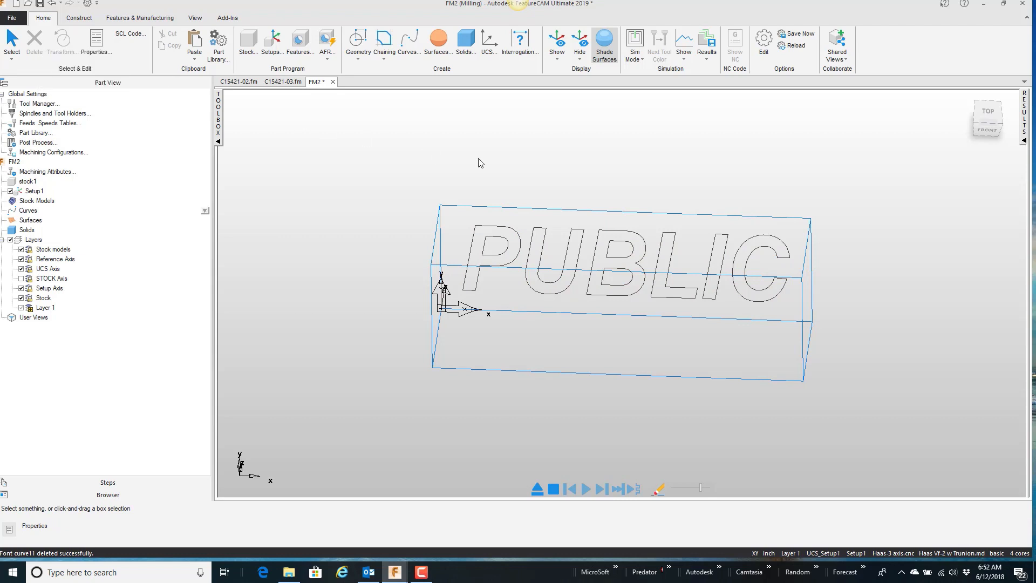
right_click(480, 163)
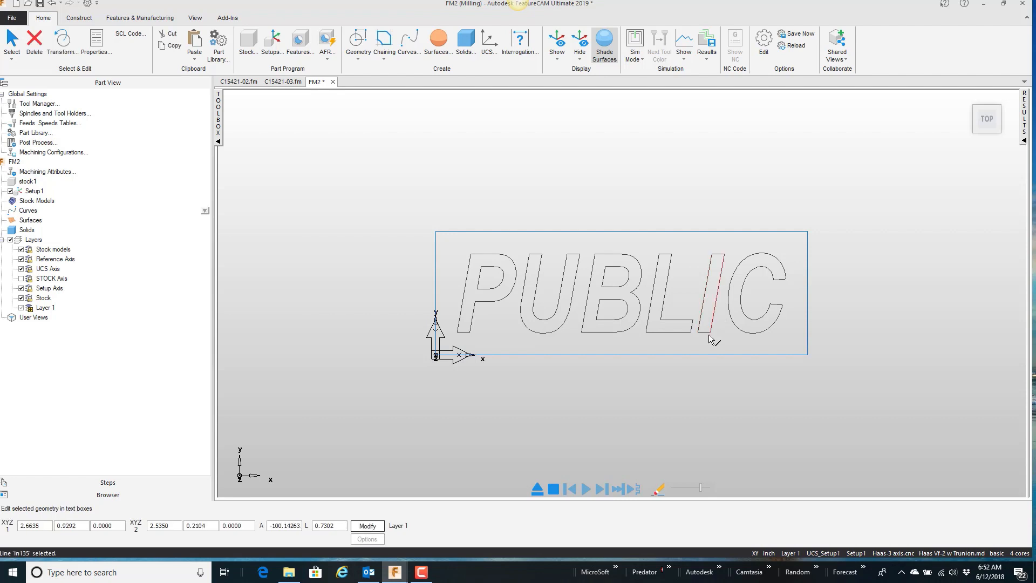
Step: Chamfer letter corners 0.0100 wide by 0.0100 high using the geometry chamfer tool
scroll("up", 3)
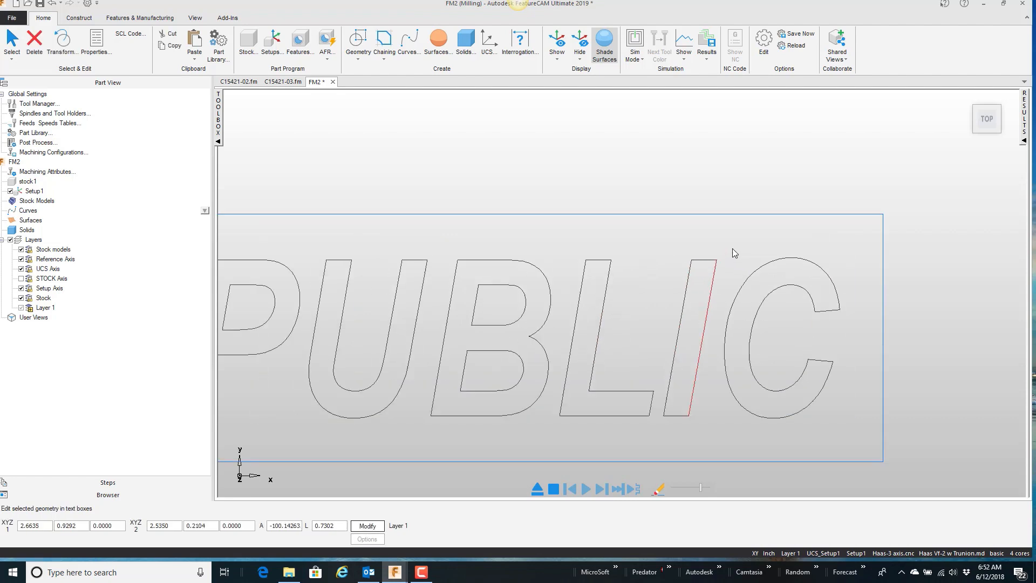
left_click(358, 43)
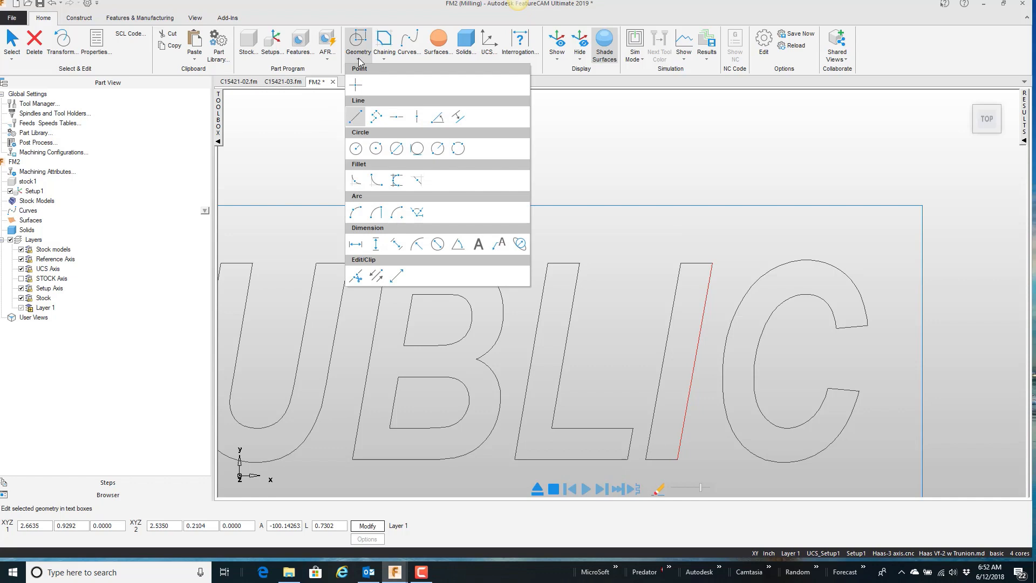
mouse_move(418, 180)
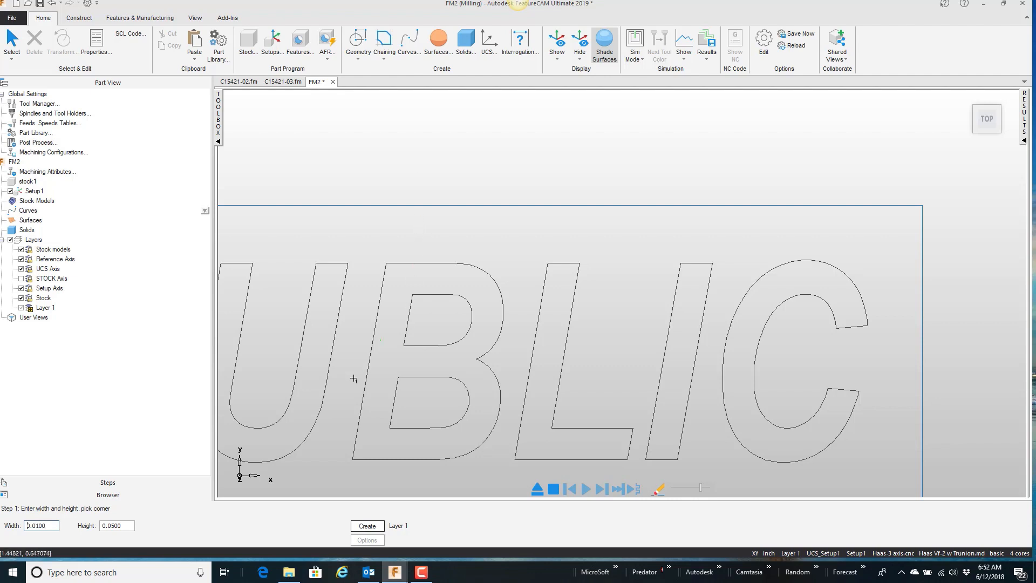
left_click(117, 525)
type("0.0100")
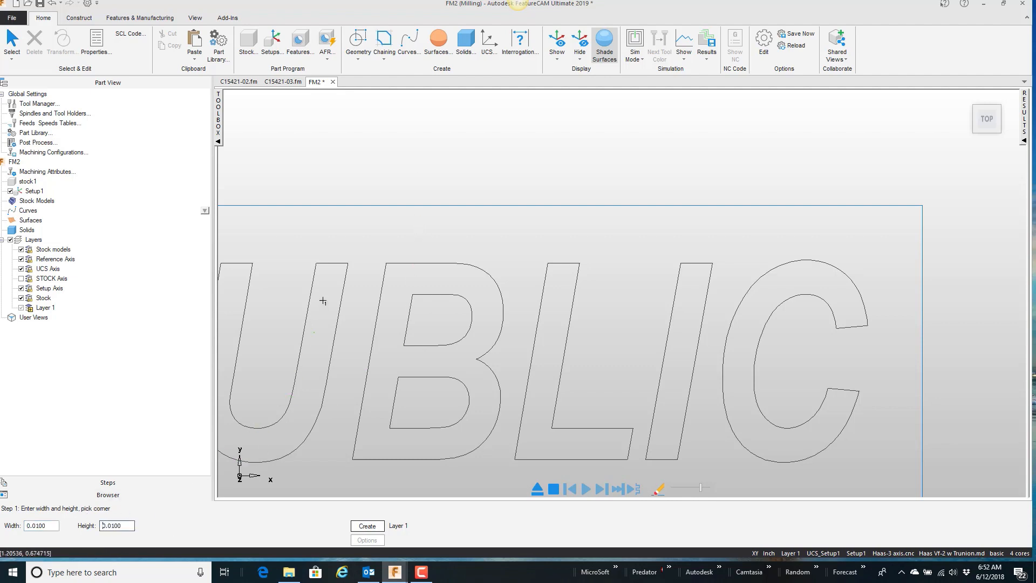
left_click(317, 264)
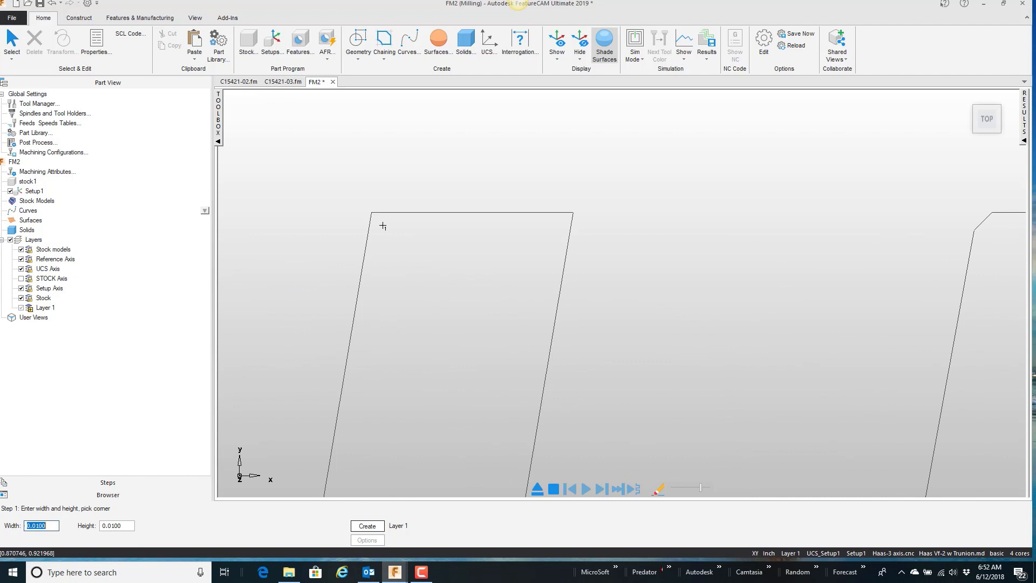
left_click(562, 214)
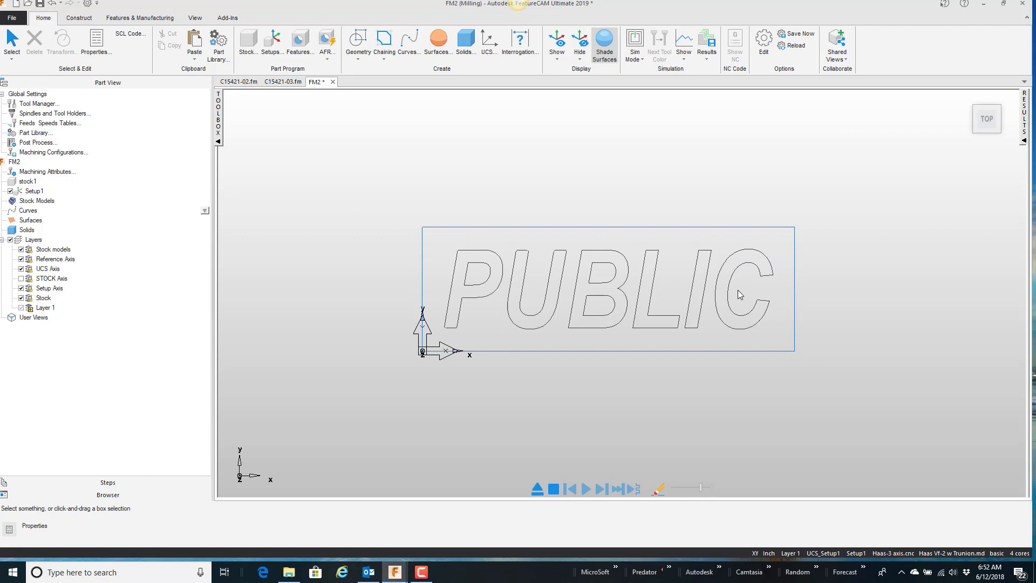
mouse_move(497, 304)
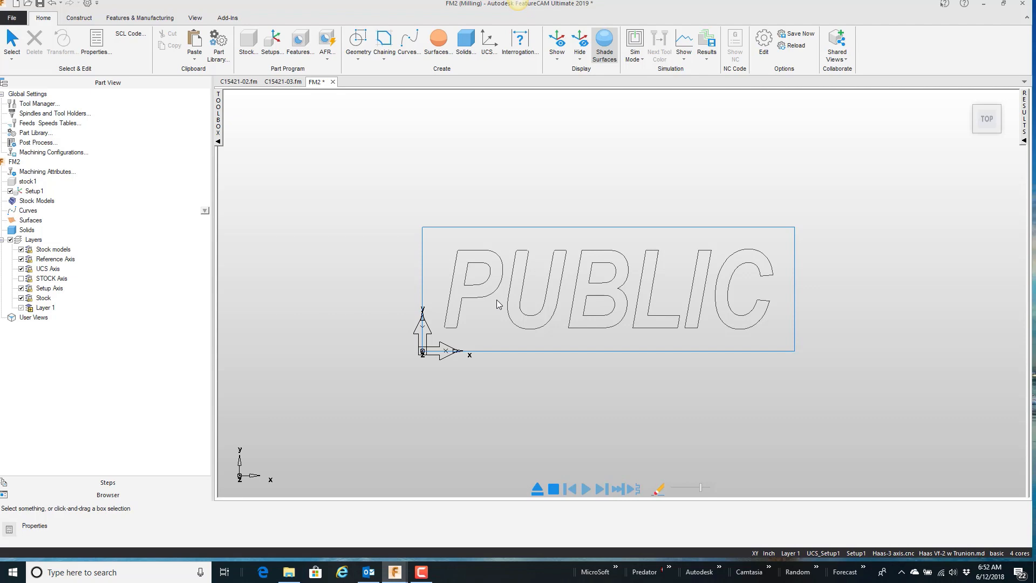
mouse_move(417, 102)
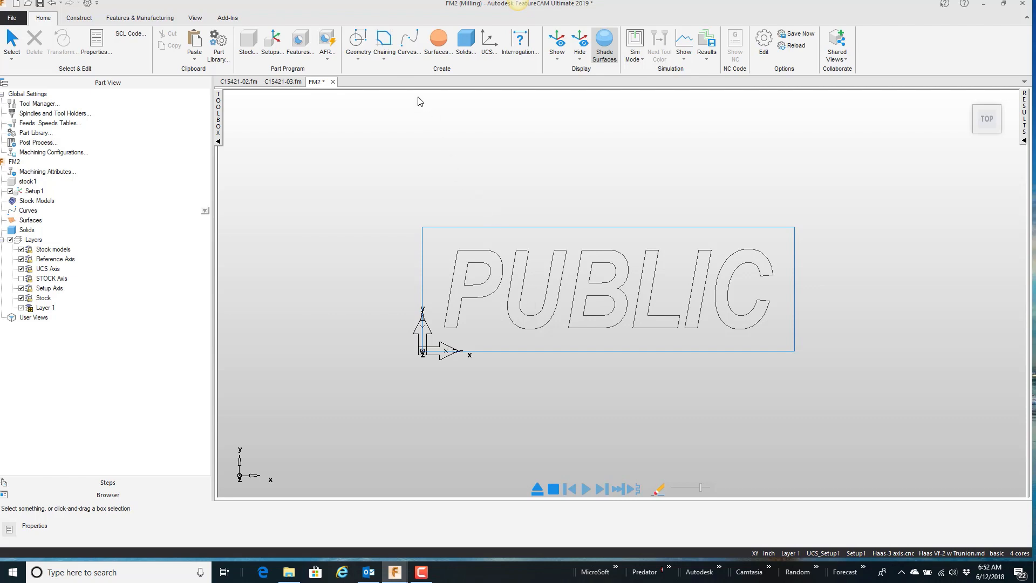
left_click(383, 47)
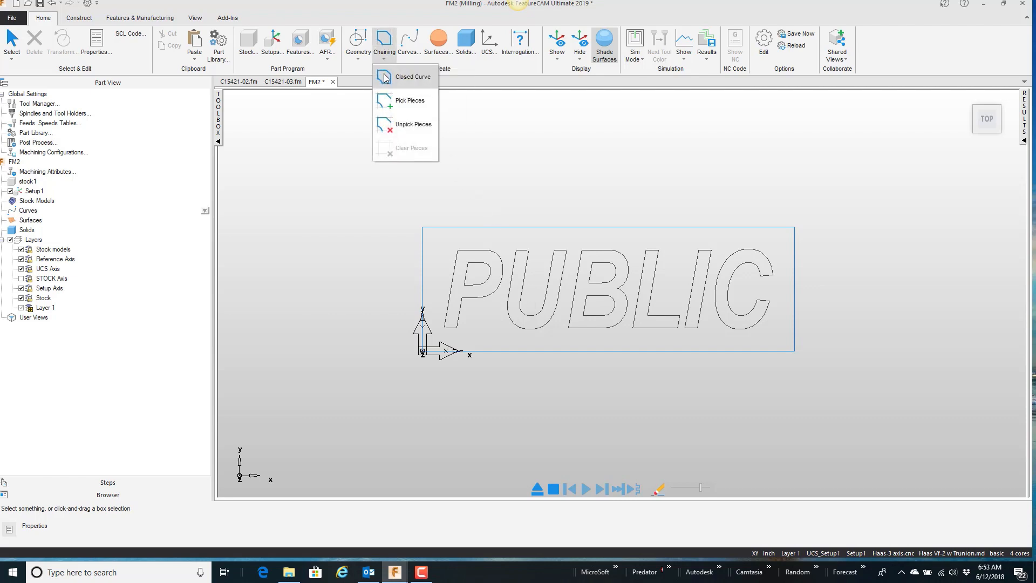
Step: Start closed-curve chaining and trace the outline of the letter P
left_click(411, 77)
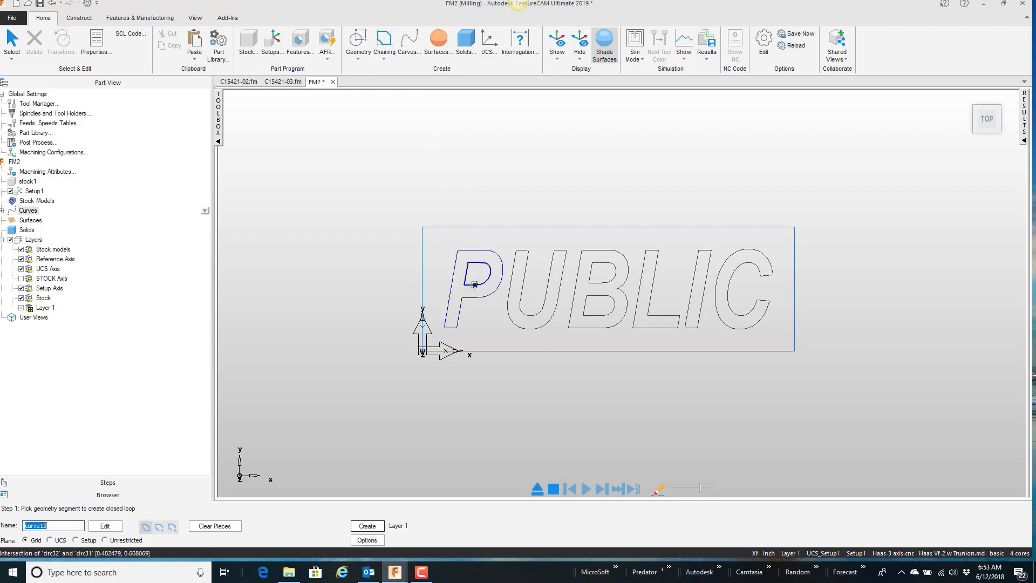
left_click(474, 286)
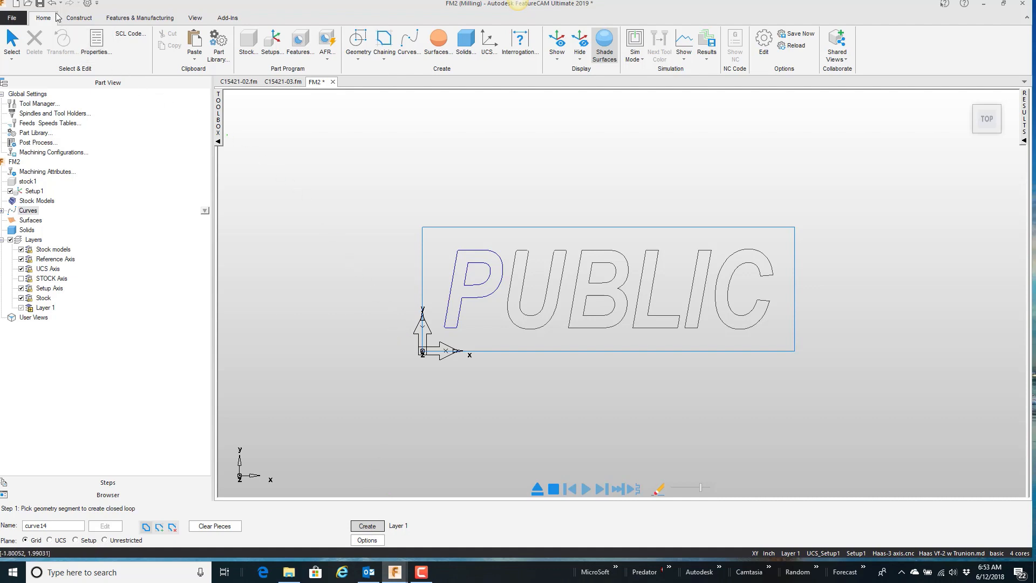
left_click(52, 4)
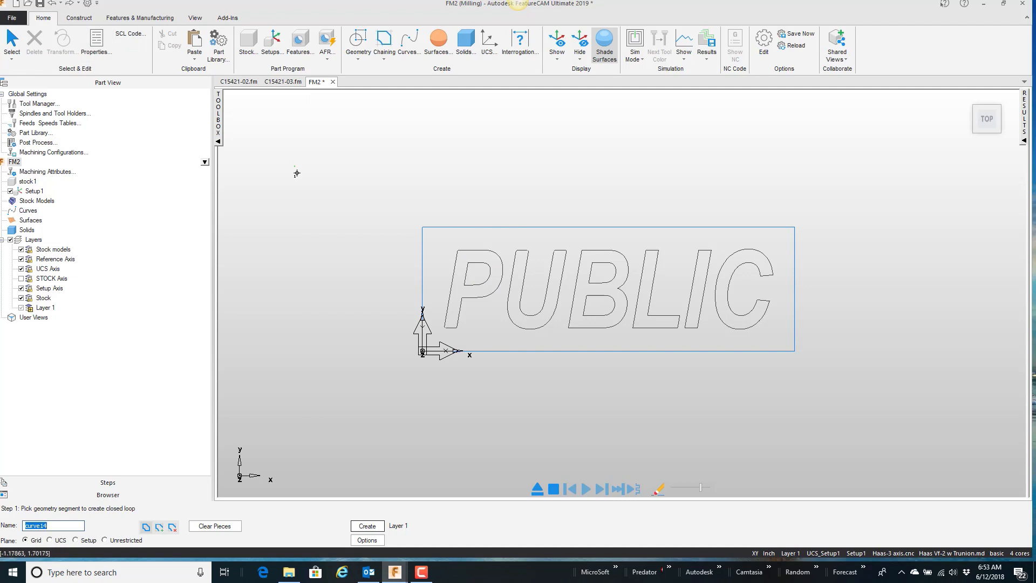
mouse_move(408, 45)
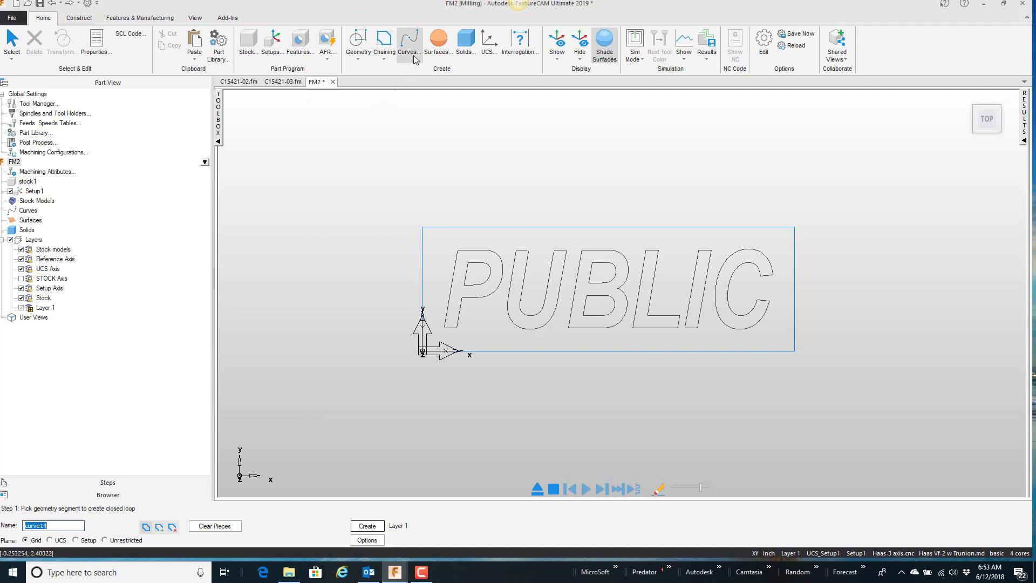
Step: Merge the letter geometry into curves curve14 through curve14_8 and list them in the part tree
left_click(408, 44)
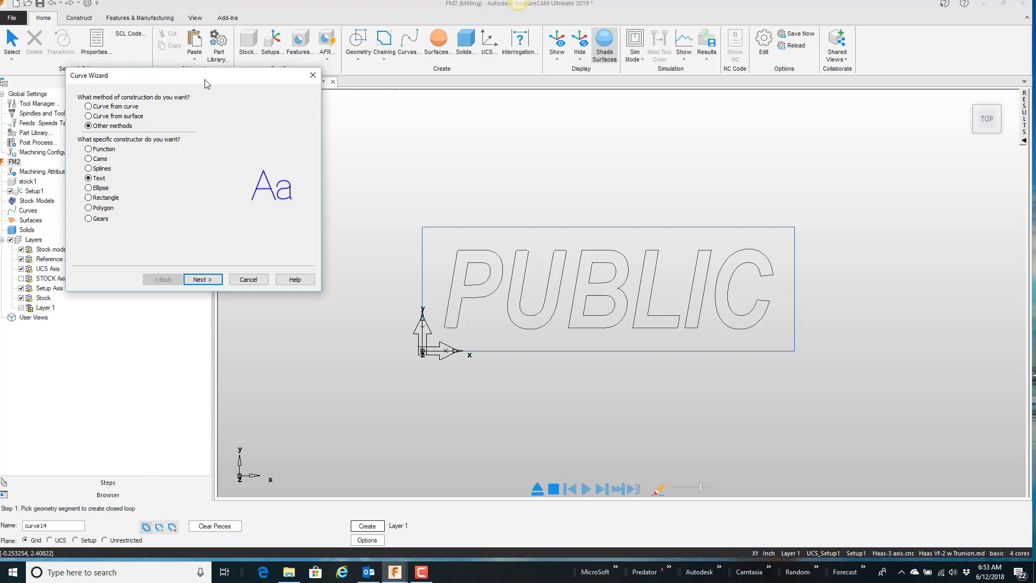
left_click(88, 107)
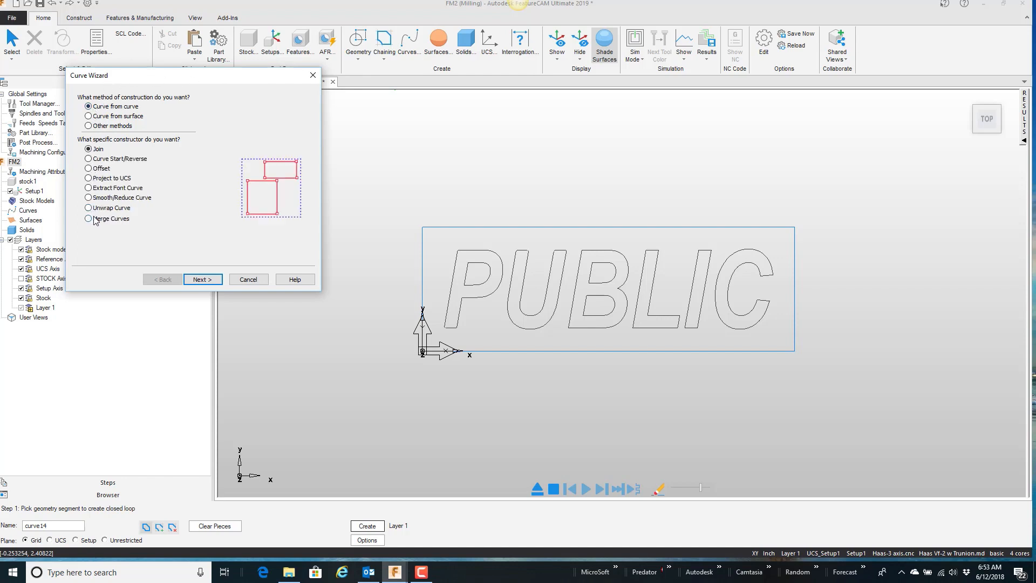
left_click(202, 278)
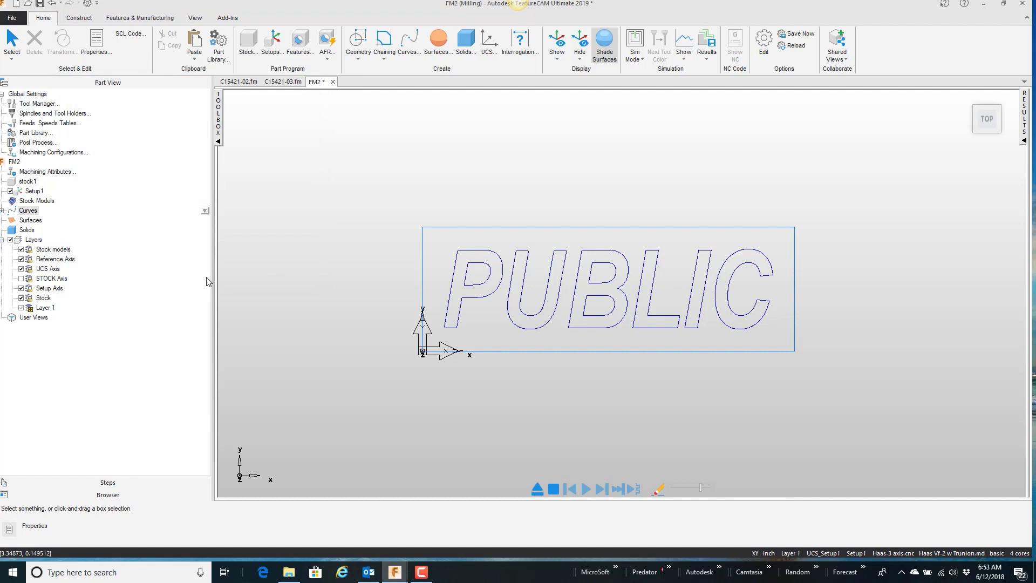
mouse_move(703, 325)
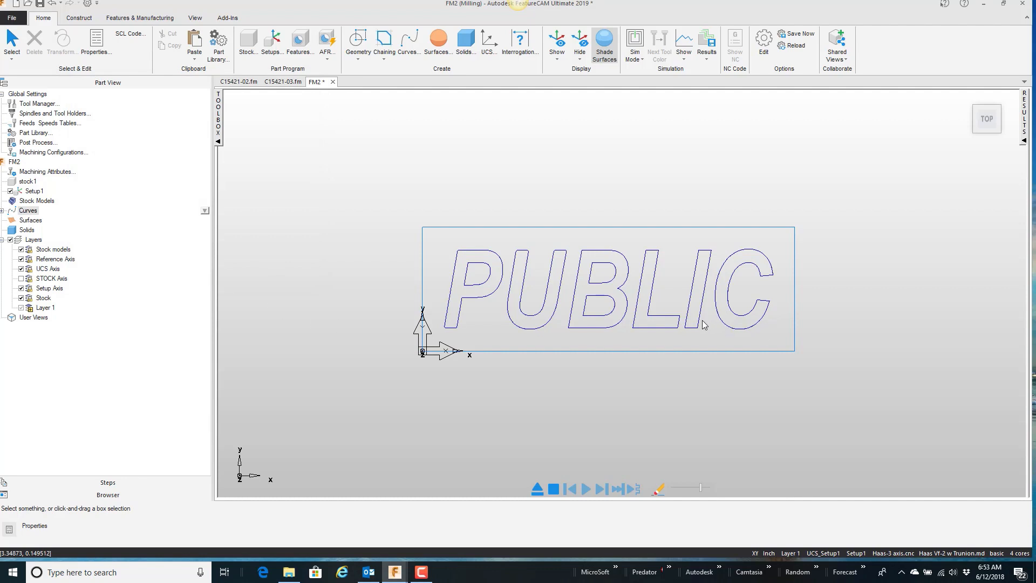
mouse_move(694, 335)
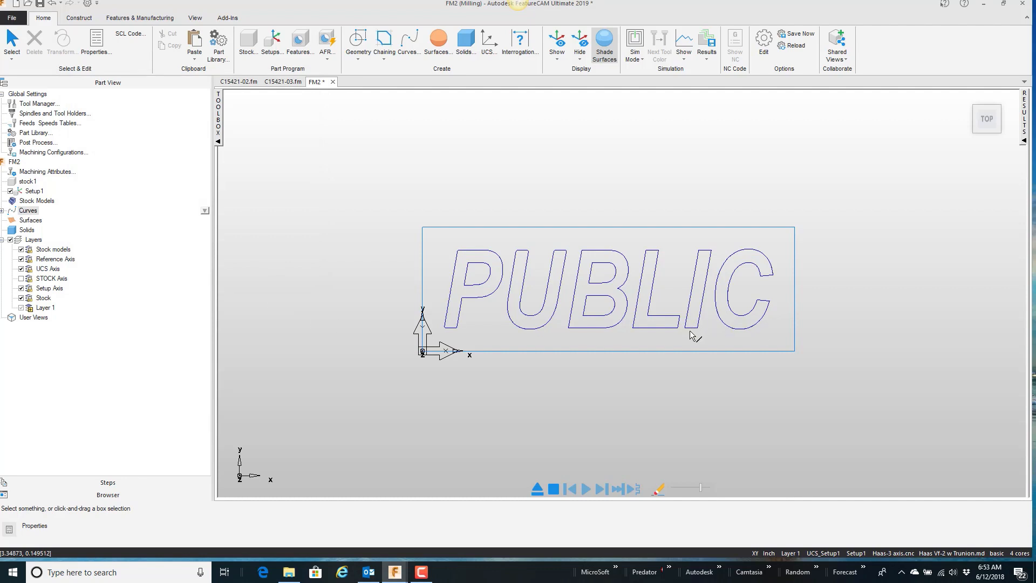
mouse_move(648, 335)
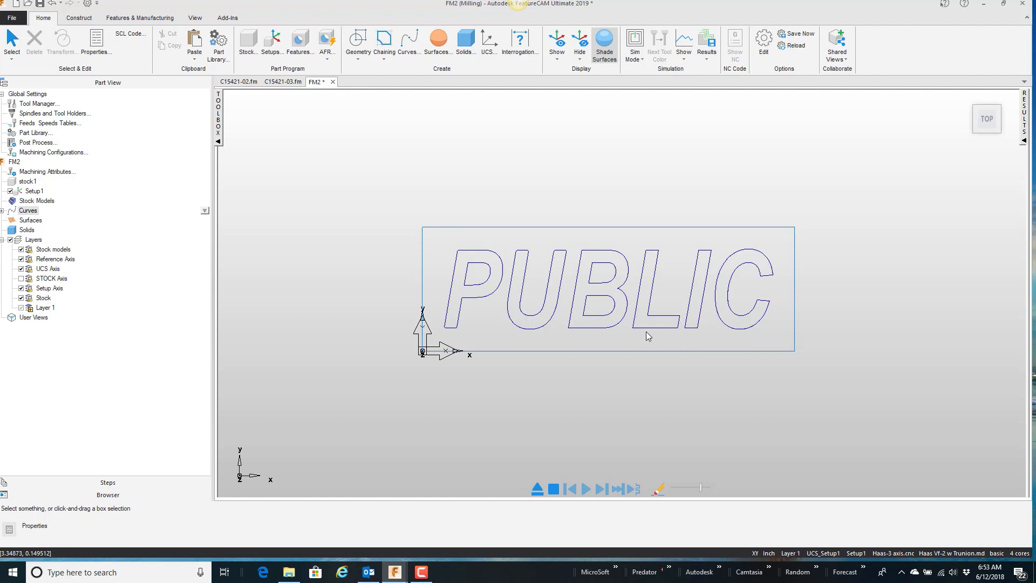
mouse_move(17, 213)
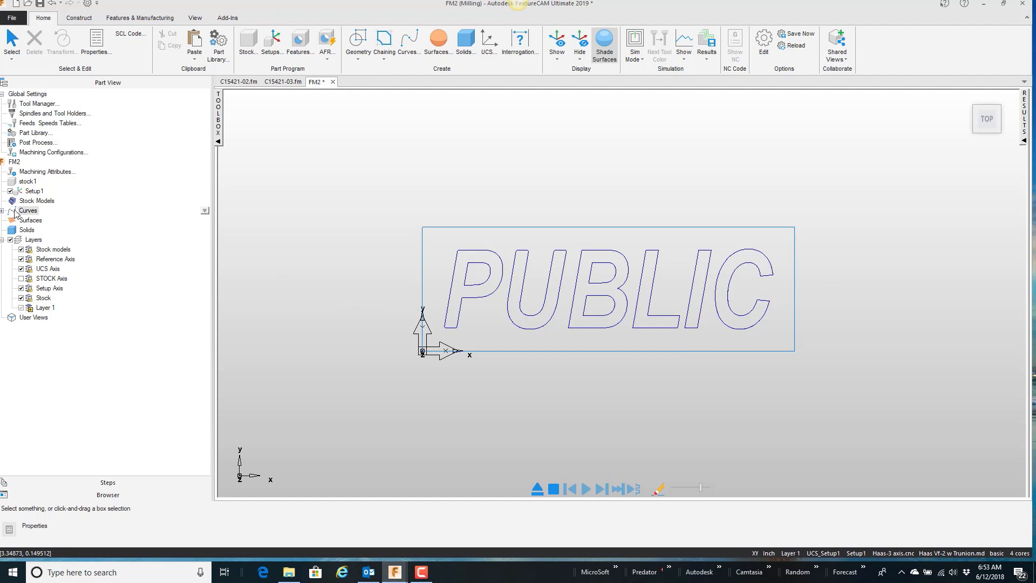
left_click(11, 210)
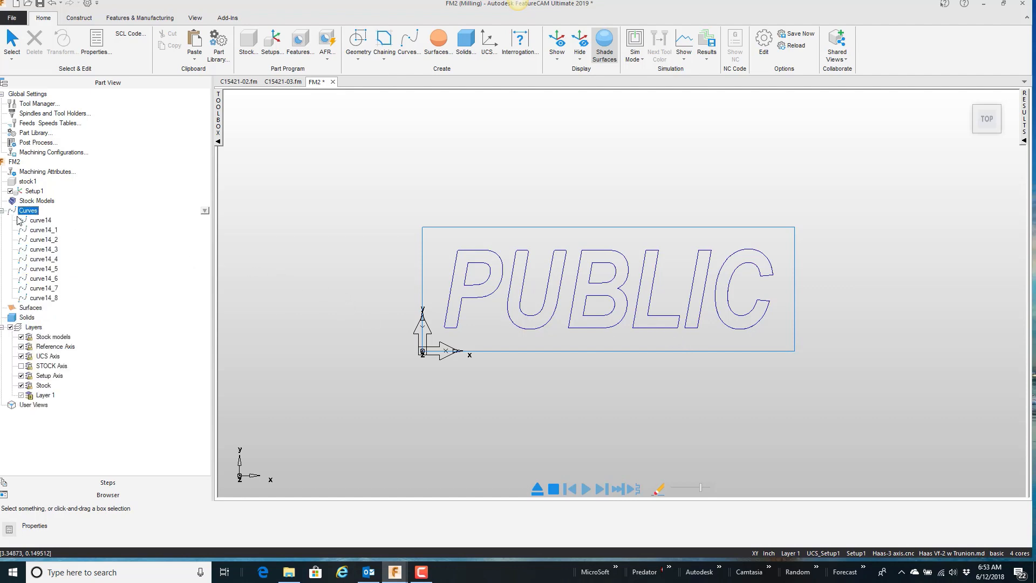
left_click(46, 228)
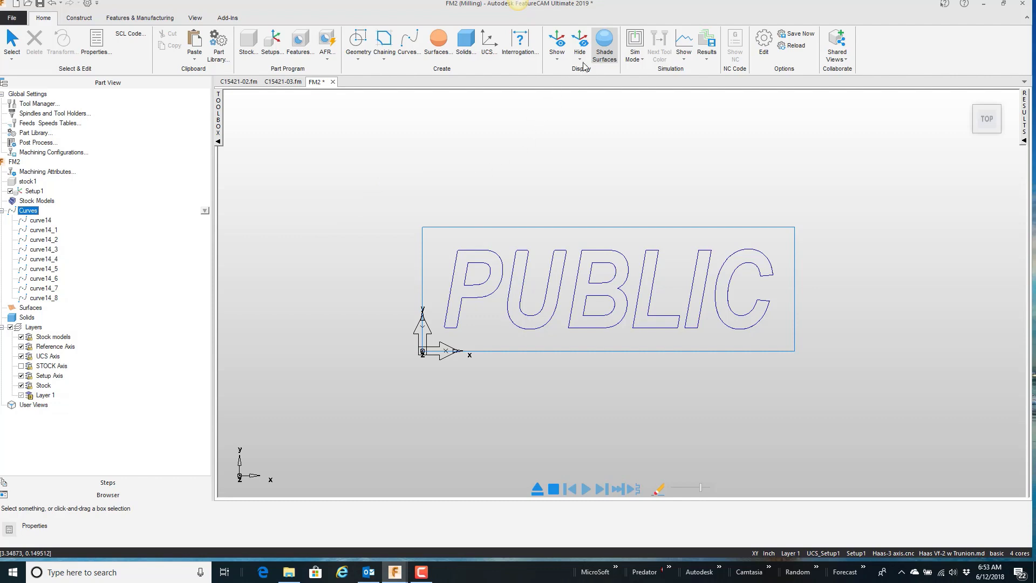
left_click(580, 45)
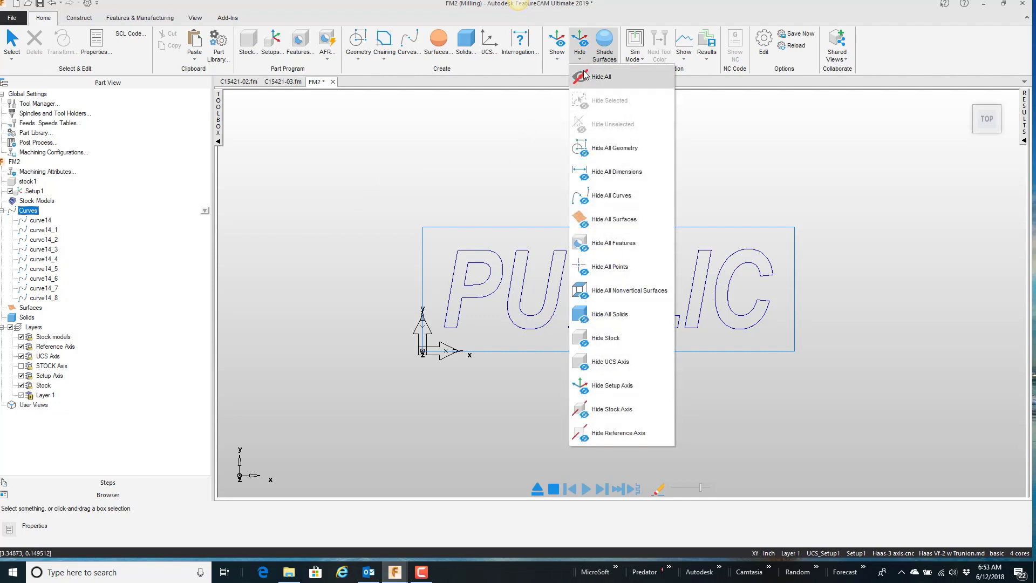
mouse_move(614, 147)
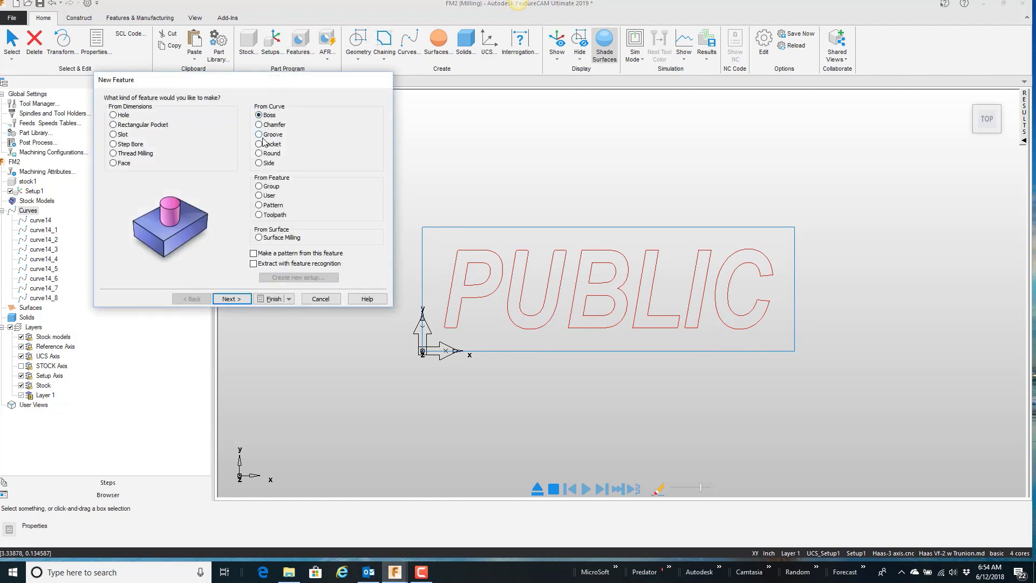
Step: Create engrave groove feature groove1 from the PUBLIC curves, zero offset, depth .01, width .03125
left_click(228, 298)
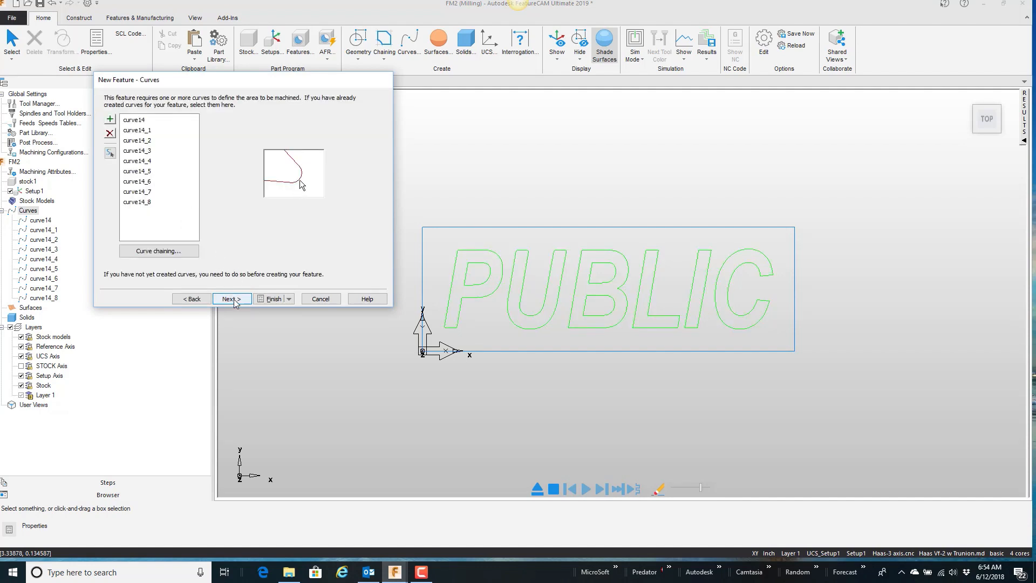
left_click(231, 298)
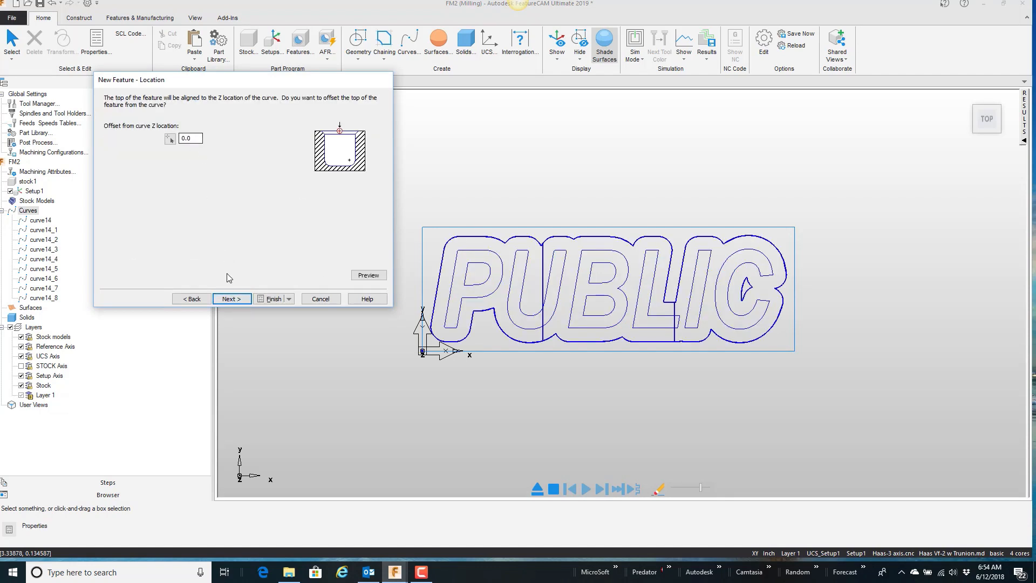
left_click(231, 298)
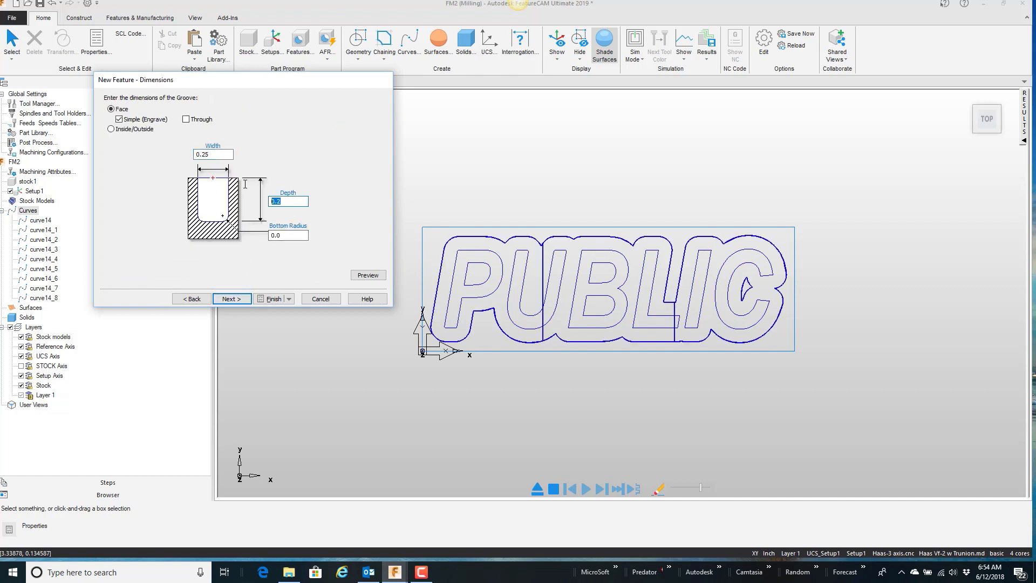
type(".01")
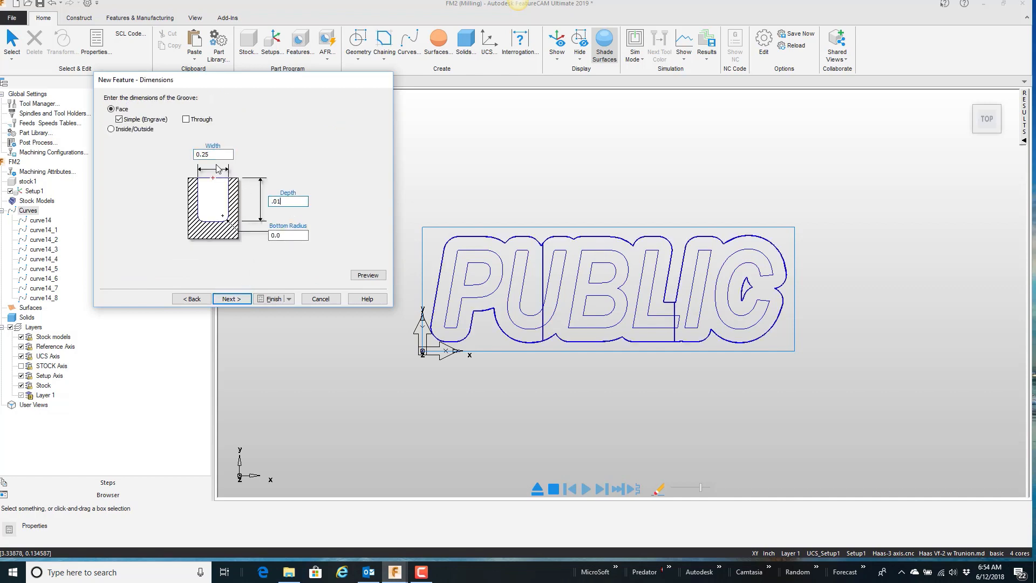
type(".031")
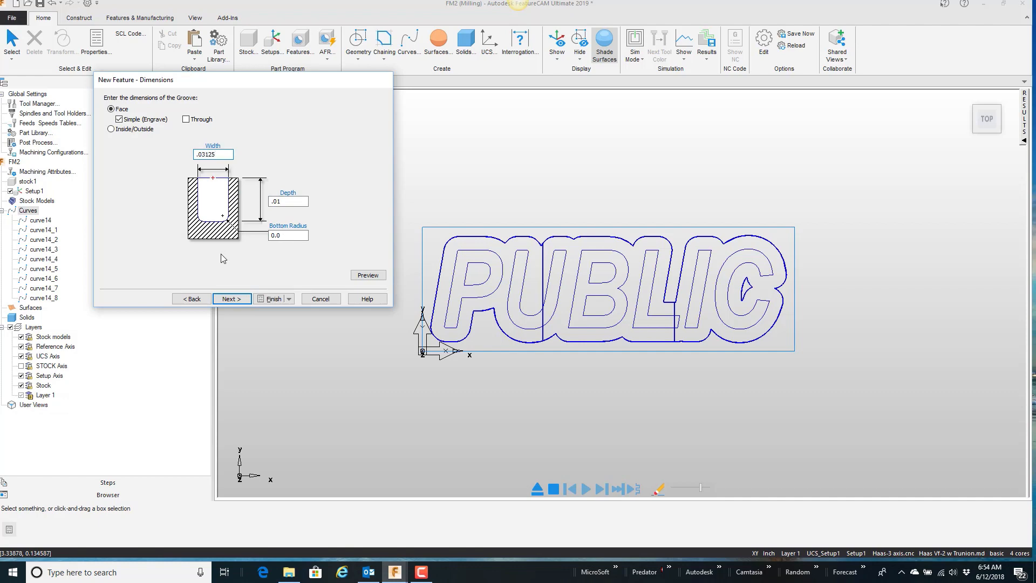
left_click(270, 297)
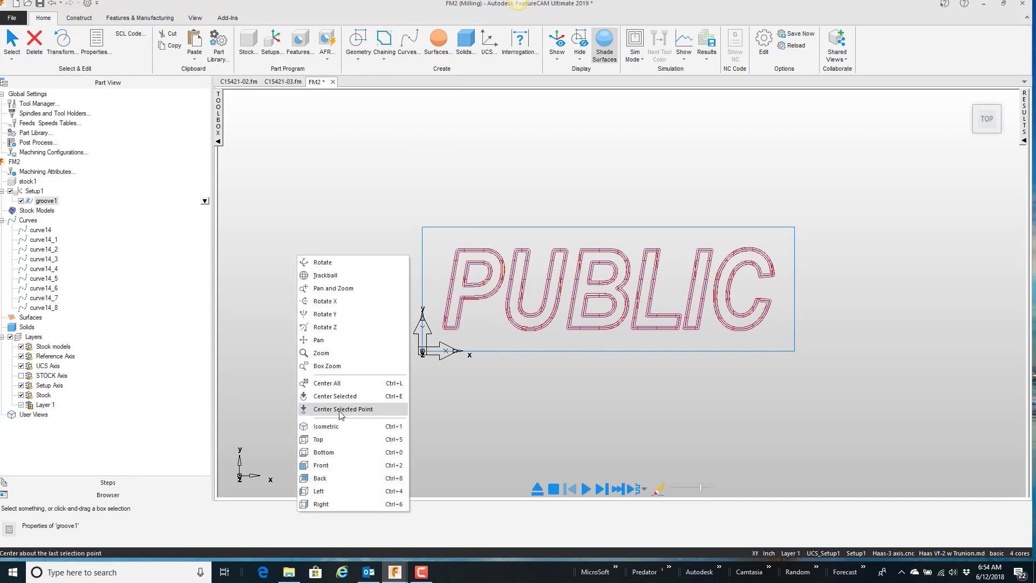
Step: Run the 3D simulation in isometric view showing PUBLIC engraved into the stock block
left_click(326, 425)
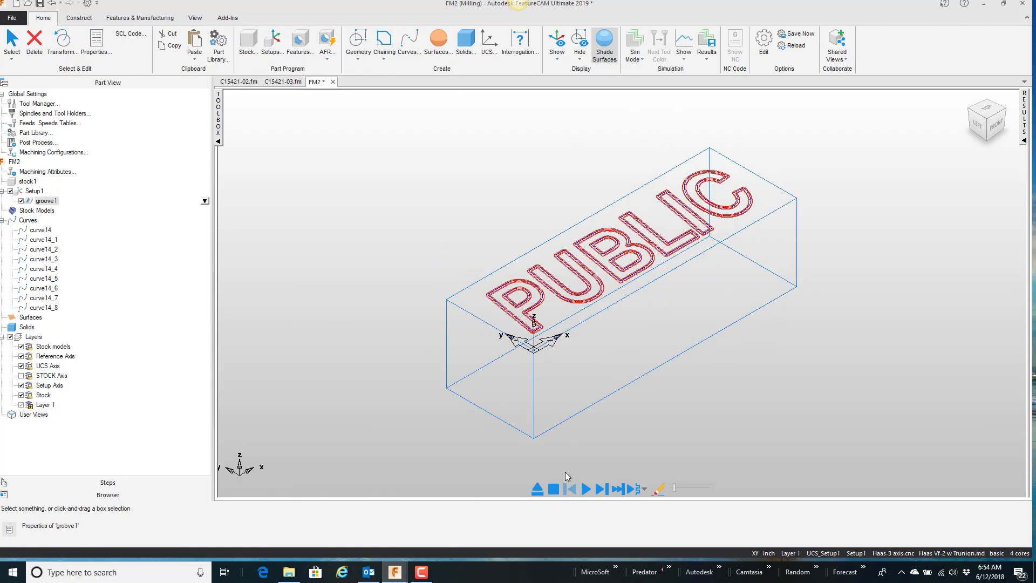
left_click(584, 489)
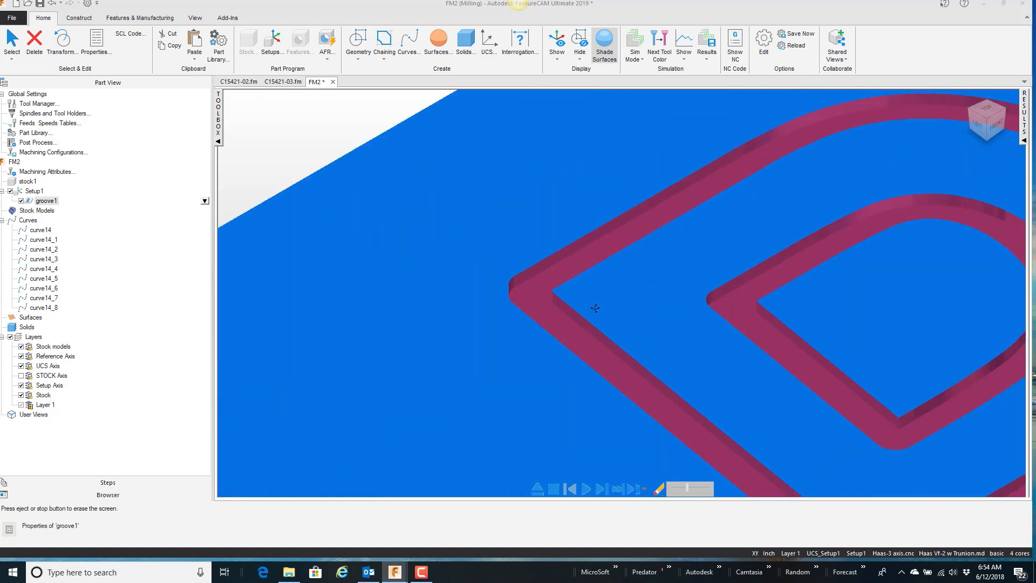
left_click(552, 488)
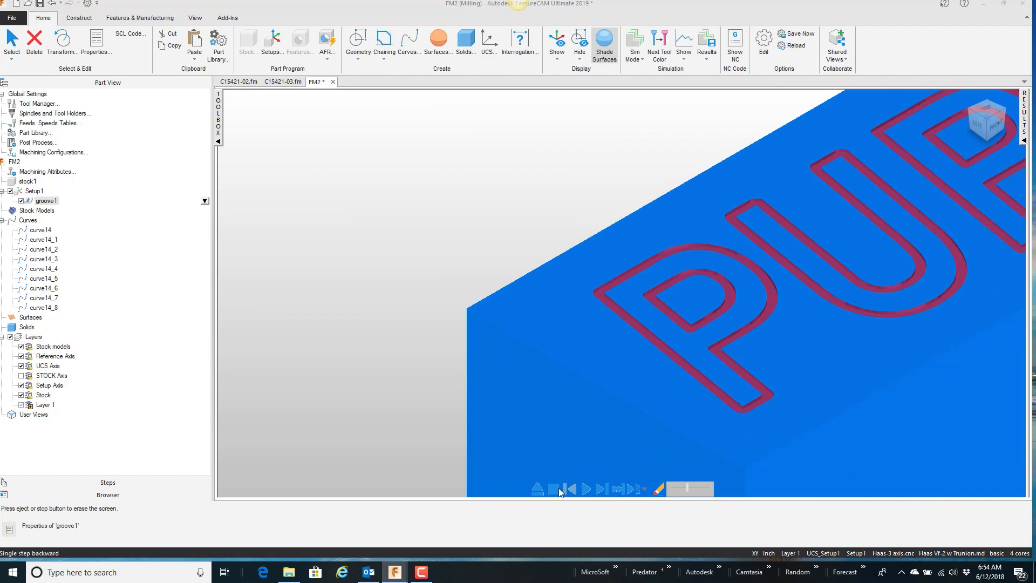